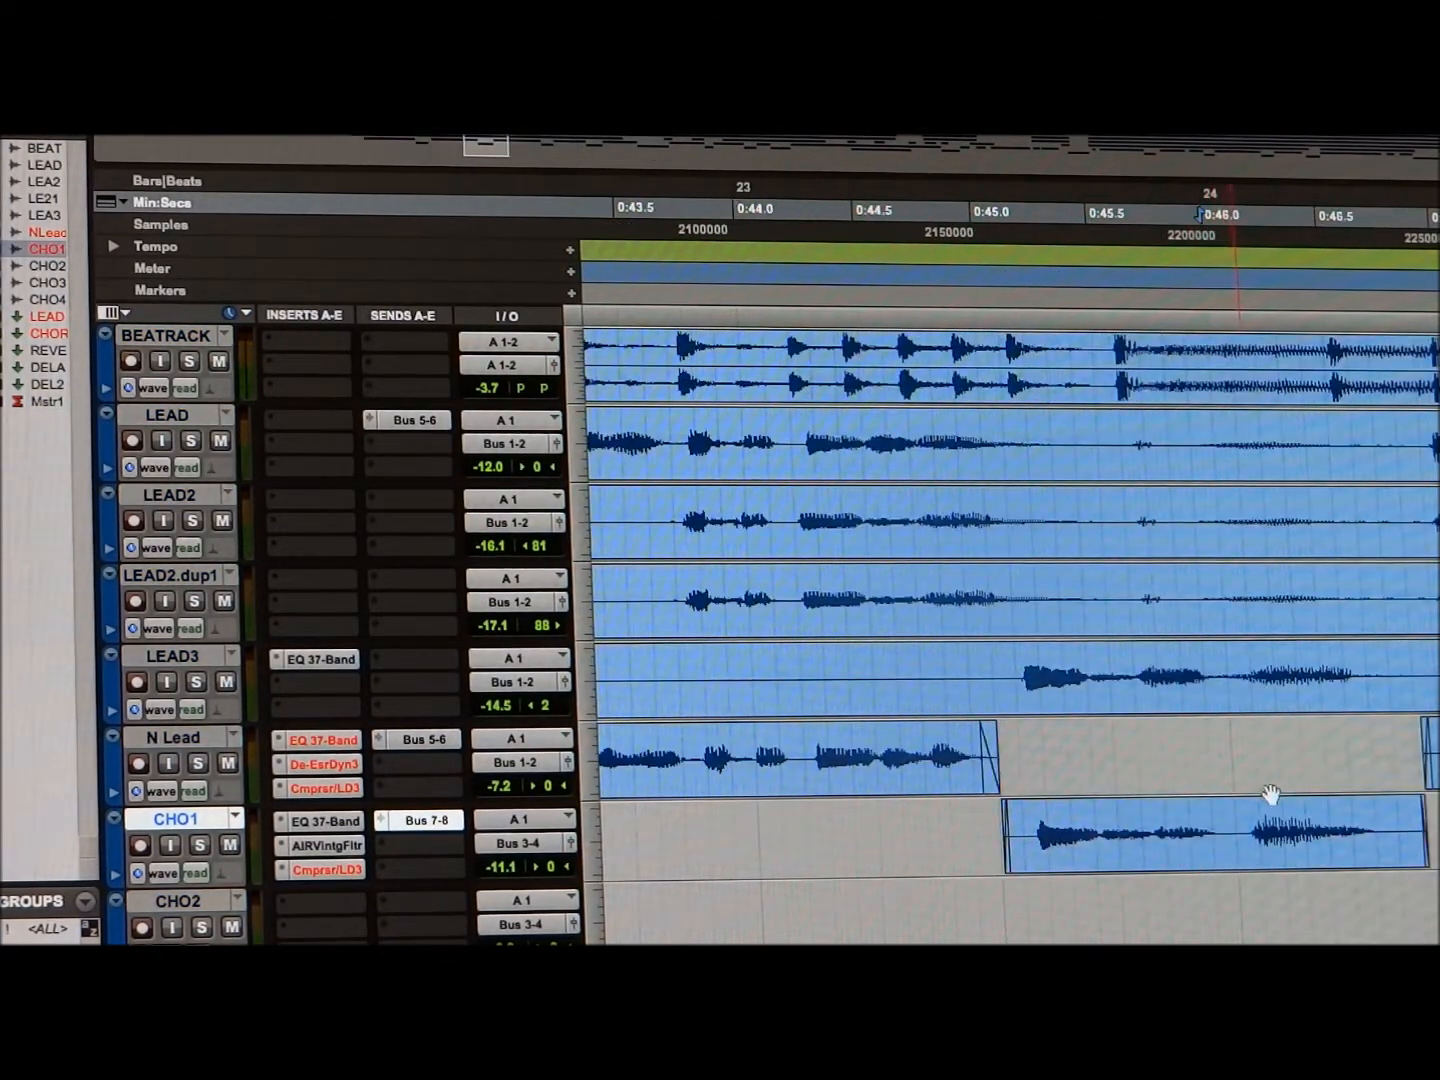
{"action": "mouse_move", "coordinate": [1250, 836]}
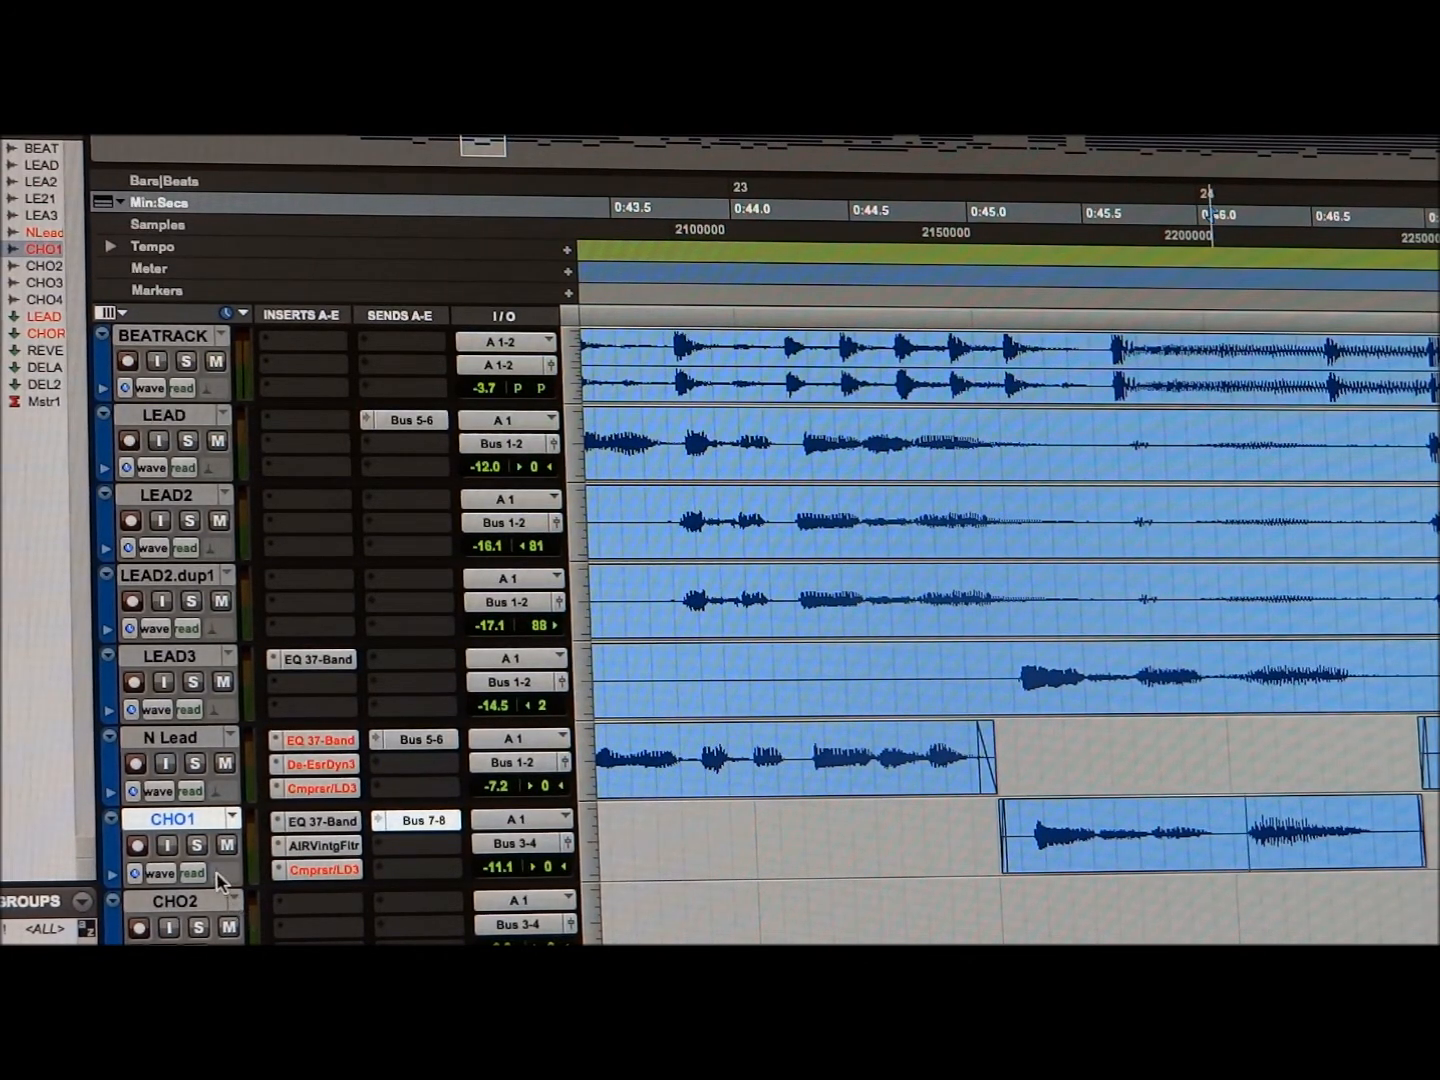
- Enable Elastic Audio on the CHO1 track in Monophonic mode
{"action": "left_click", "coordinate": [192, 872]}
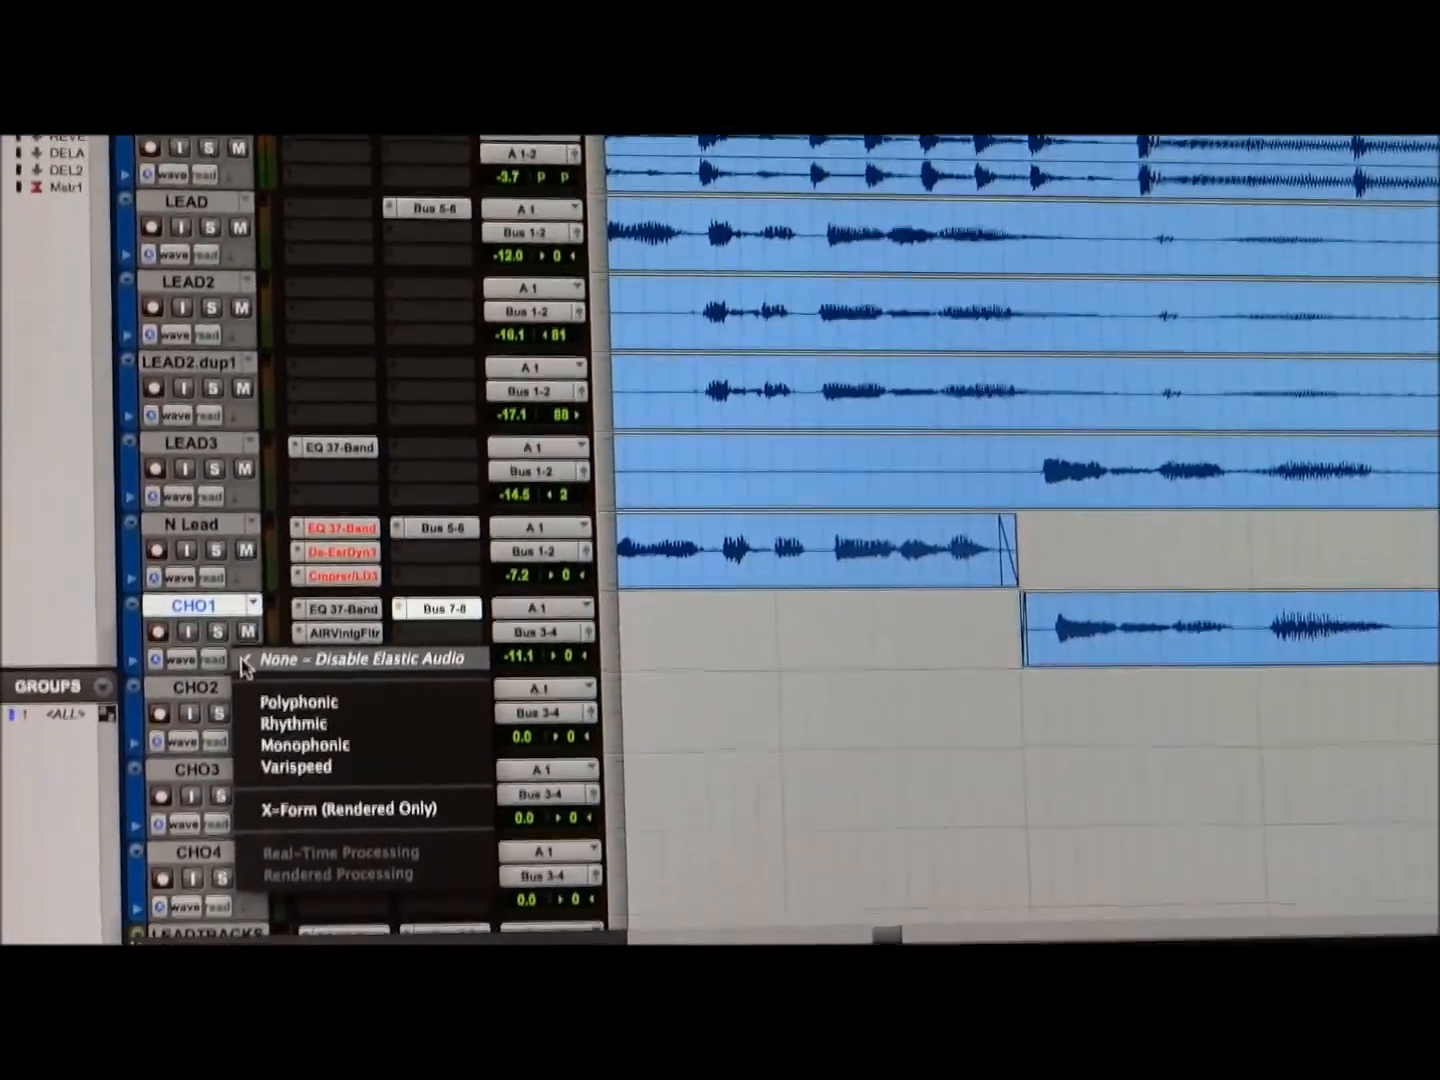
{"action": "scroll", "scroll_direction": "up", "scroll_amount": 3}
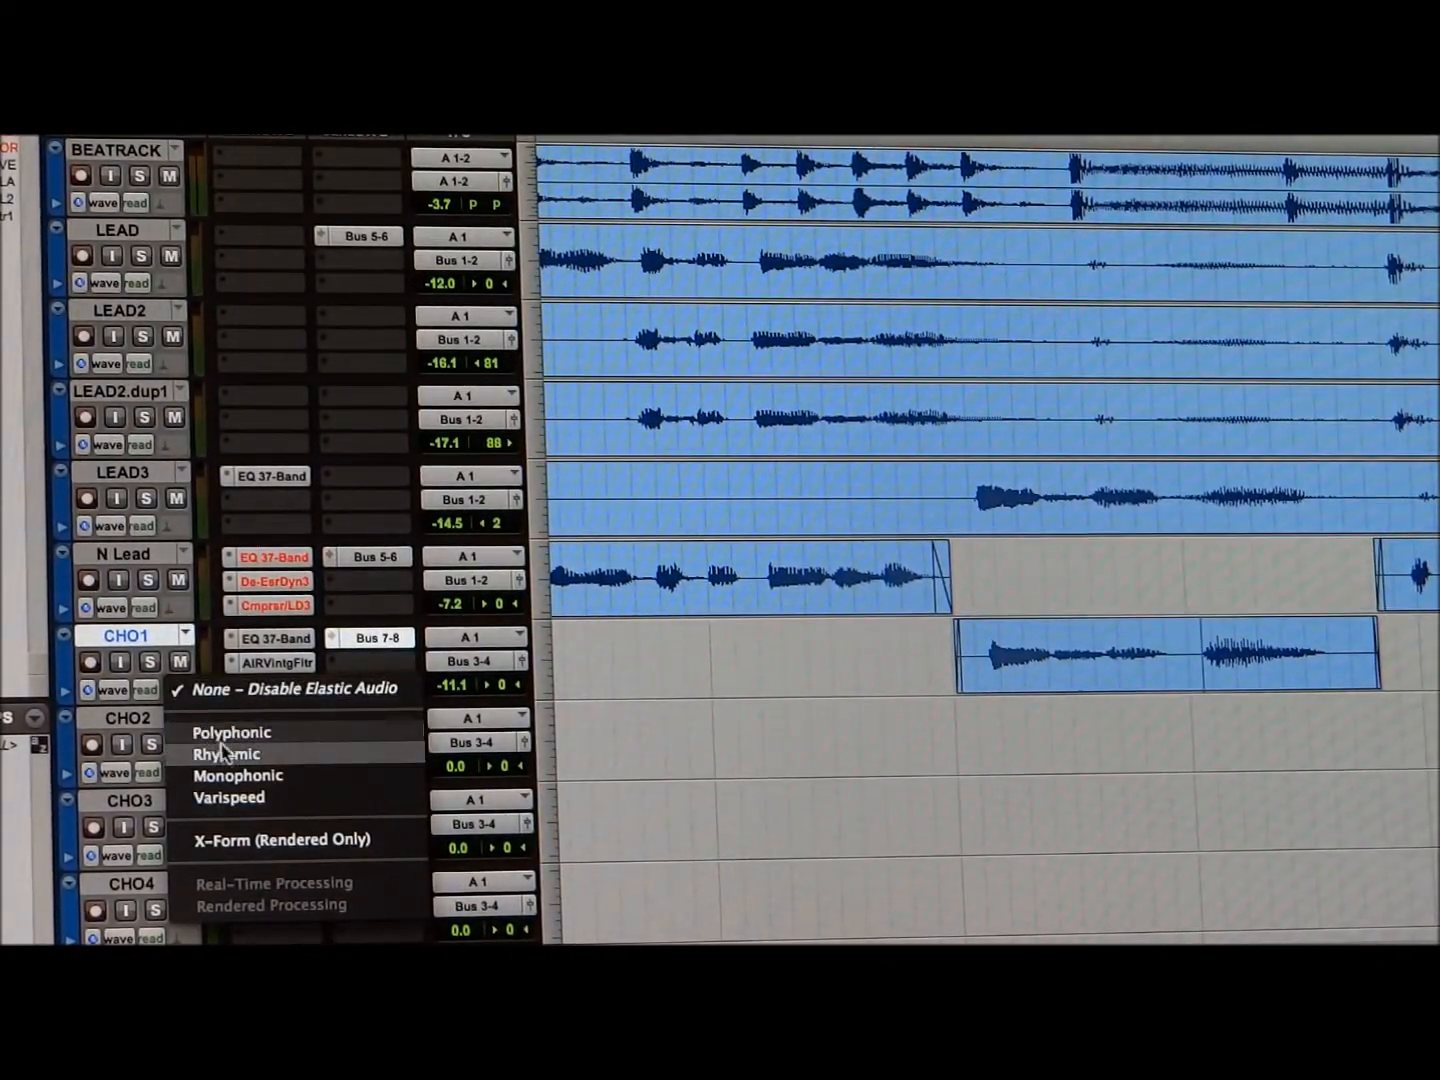
{"action": "mouse_move", "coordinate": [238, 776]}
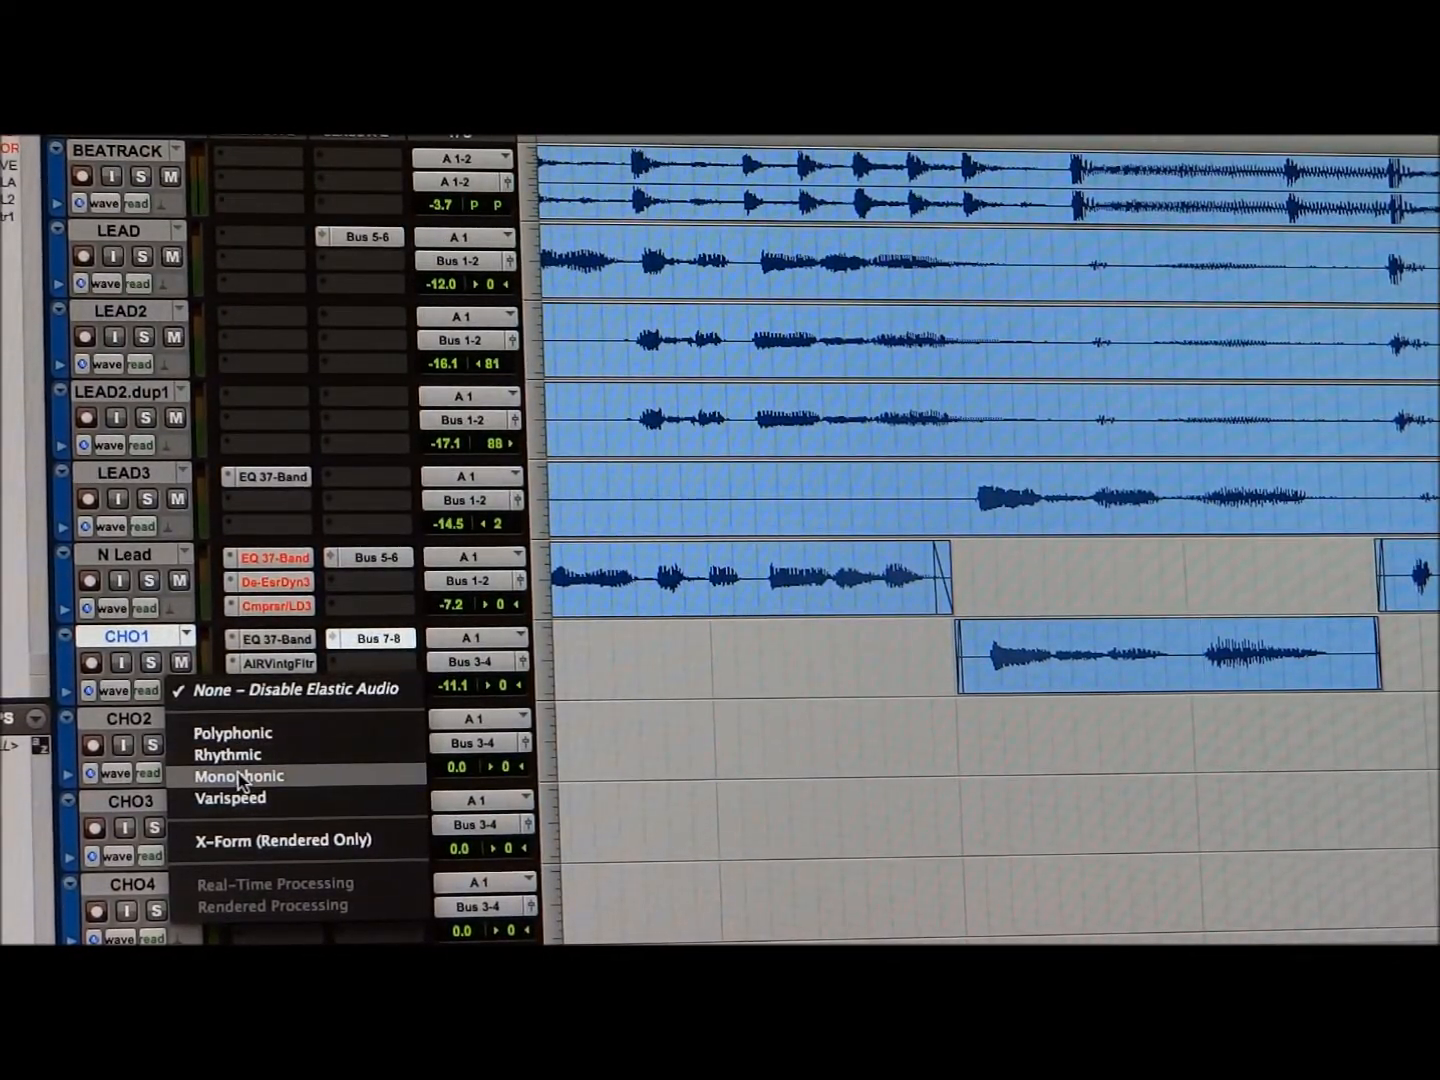
{"action": "left_click", "coordinate": [238, 776]}
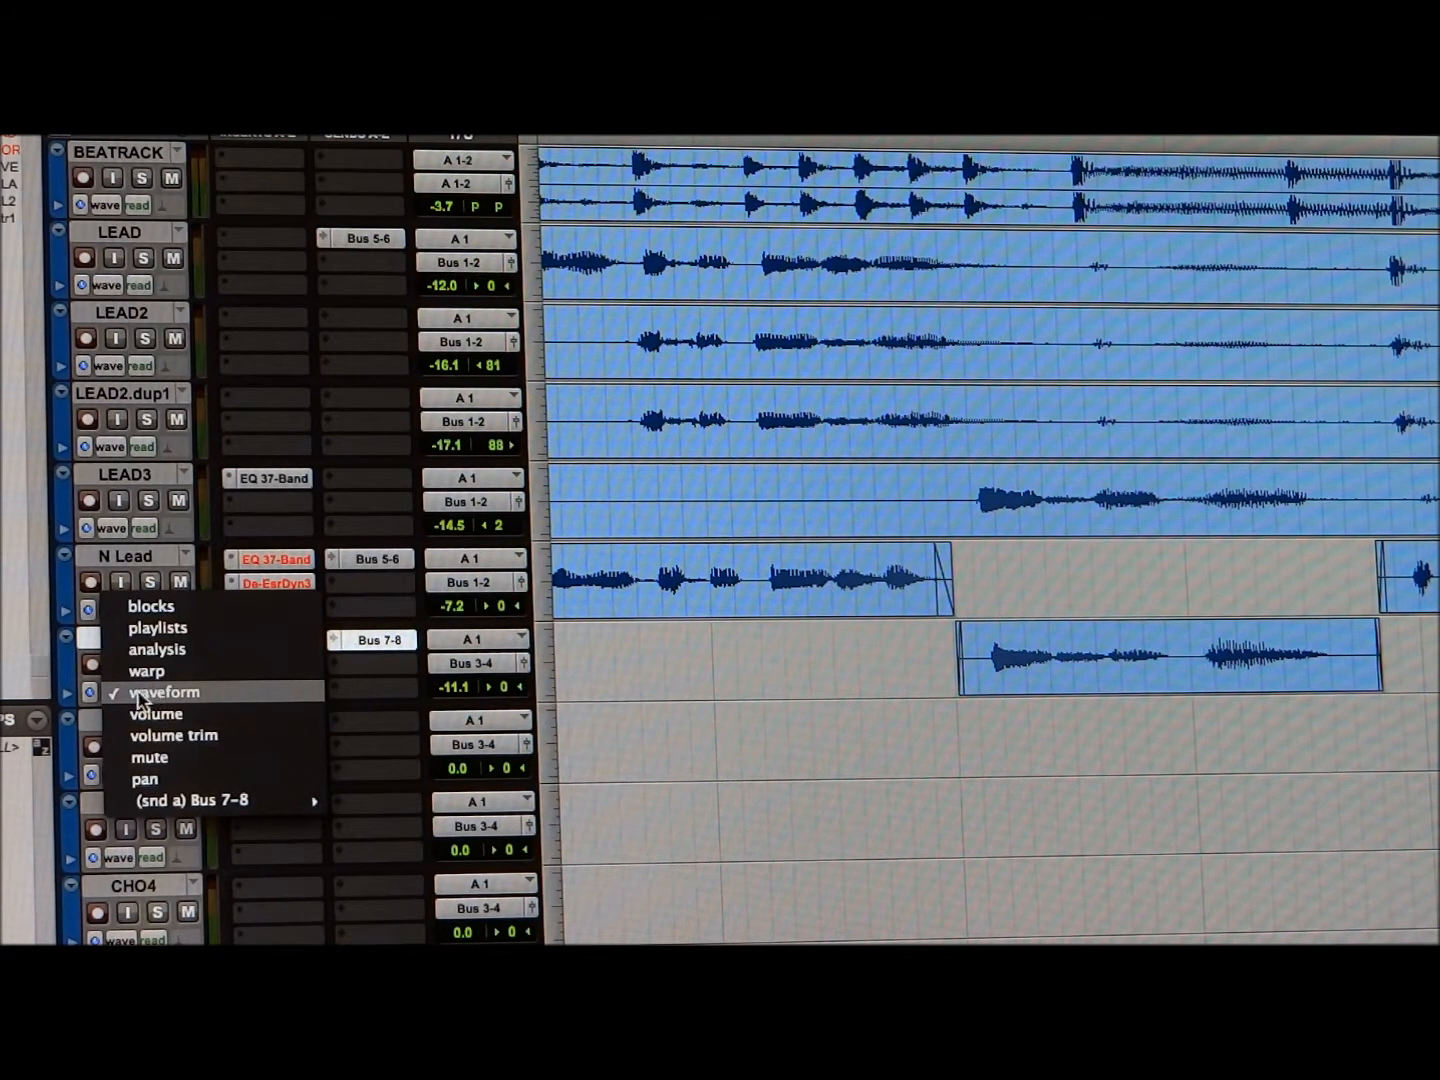
{"action": "mouse_move", "coordinate": [640, 744]}
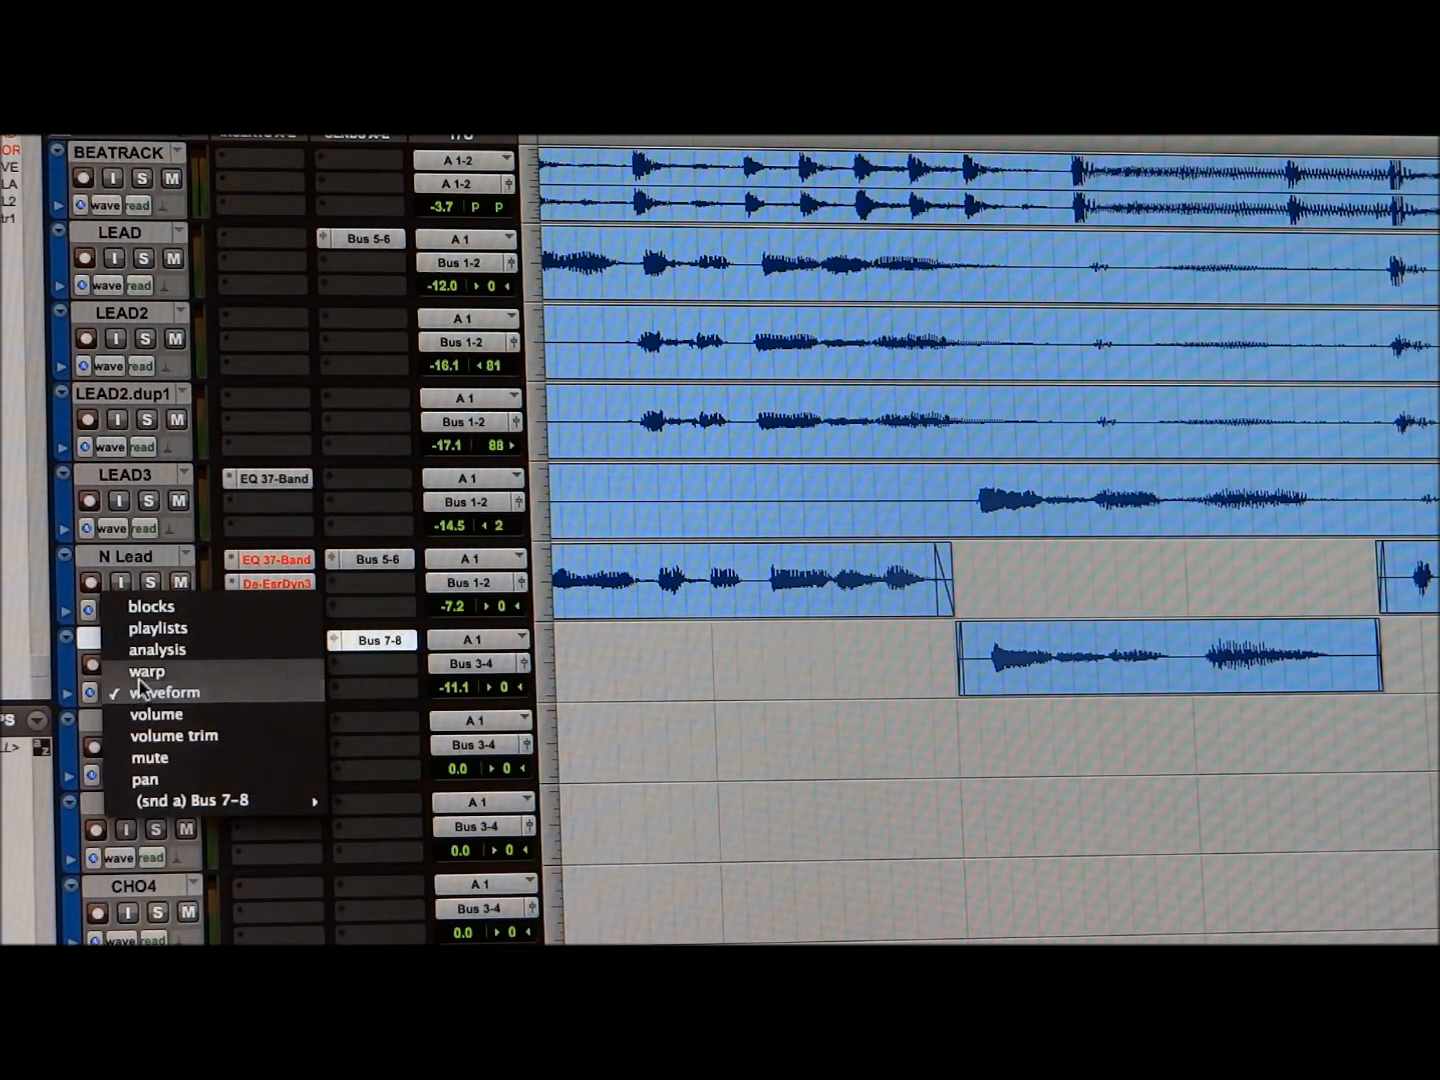
- Switch the CHO1 track view from waveform to warp so its warp markers show
{"action": "left_click", "coordinate": [146, 672]}
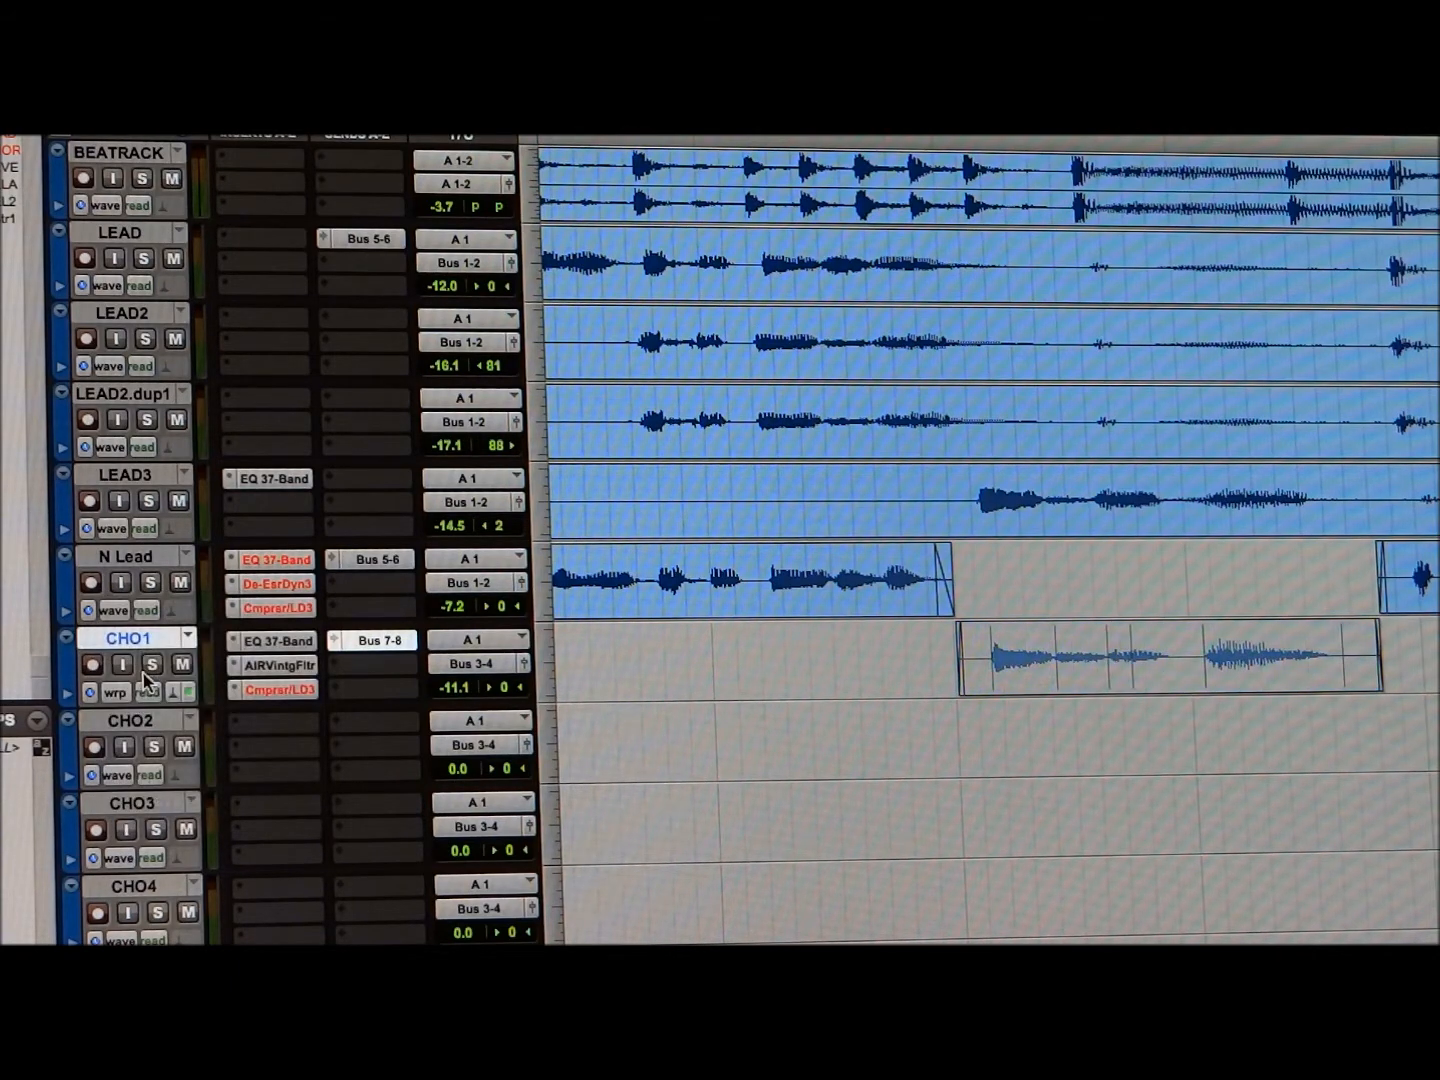
{"action": "mouse_move", "coordinate": [284, 688]}
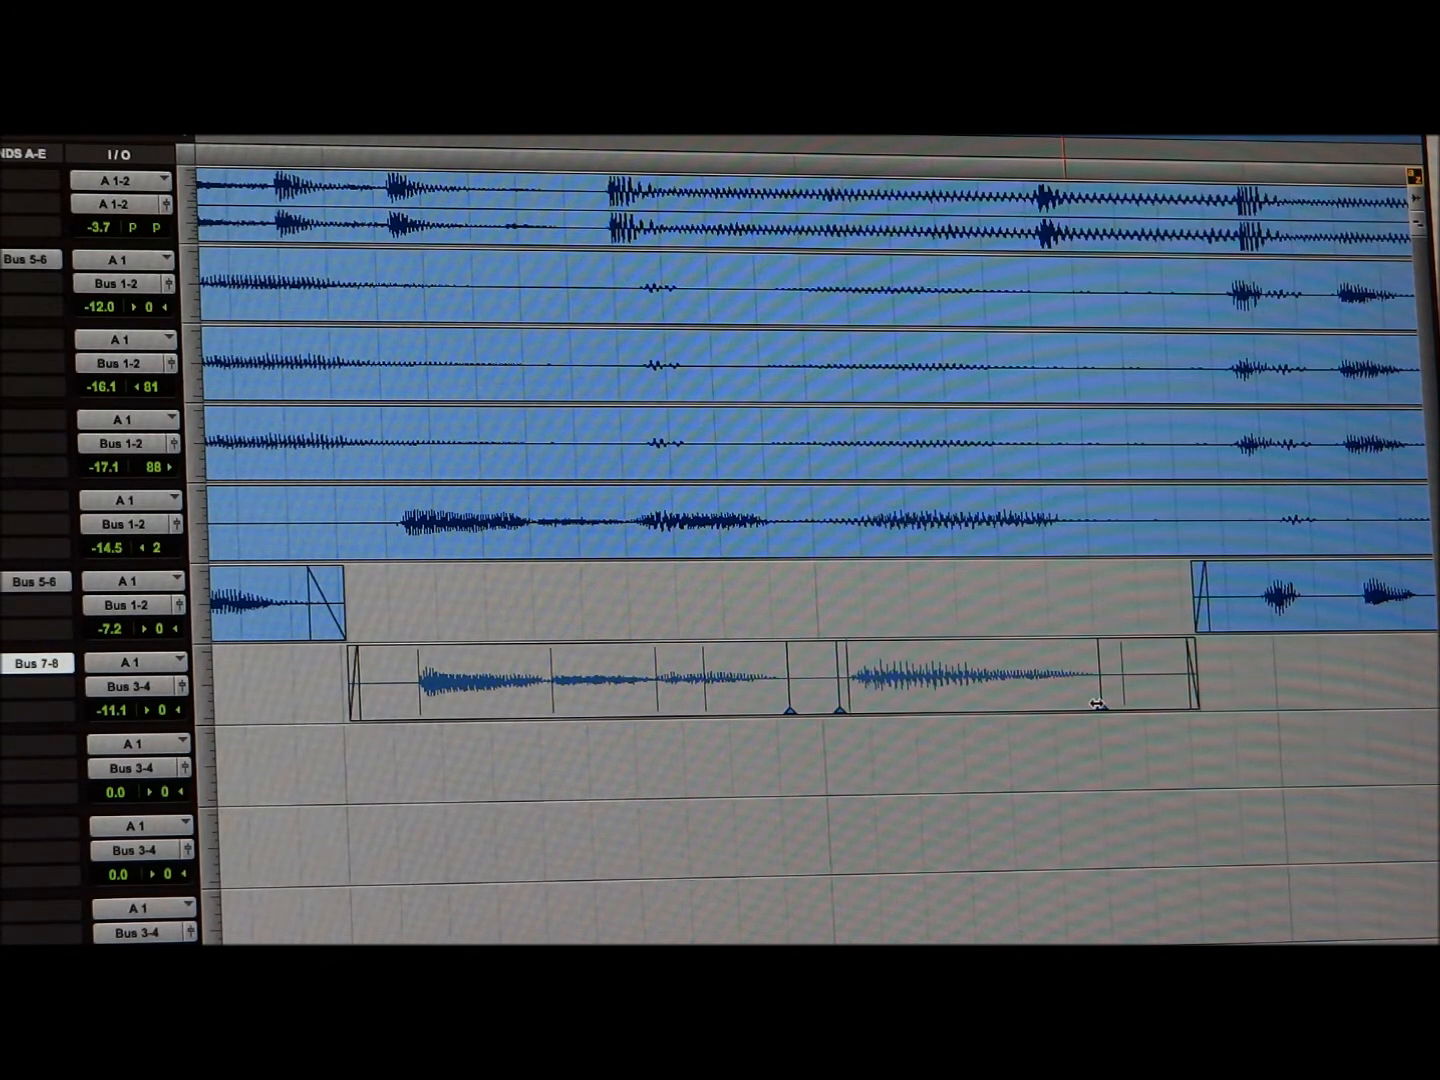
{"action": "mouse_move", "coordinate": [1096, 704]}
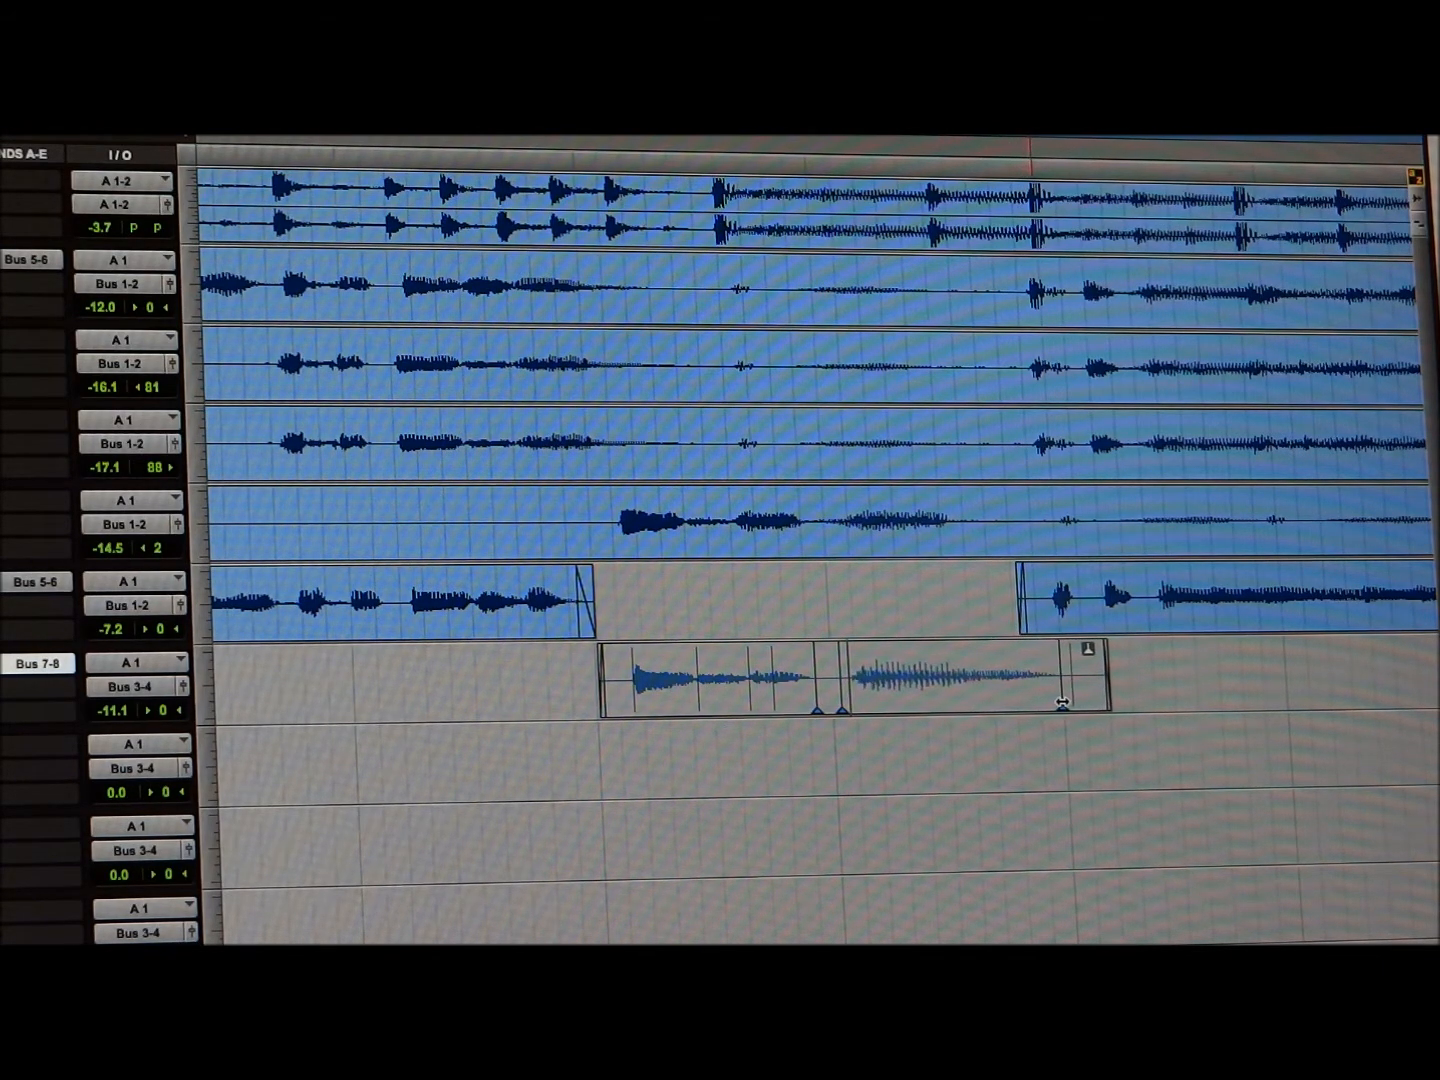
{"action": "mouse_move", "coordinate": [884, 720]}
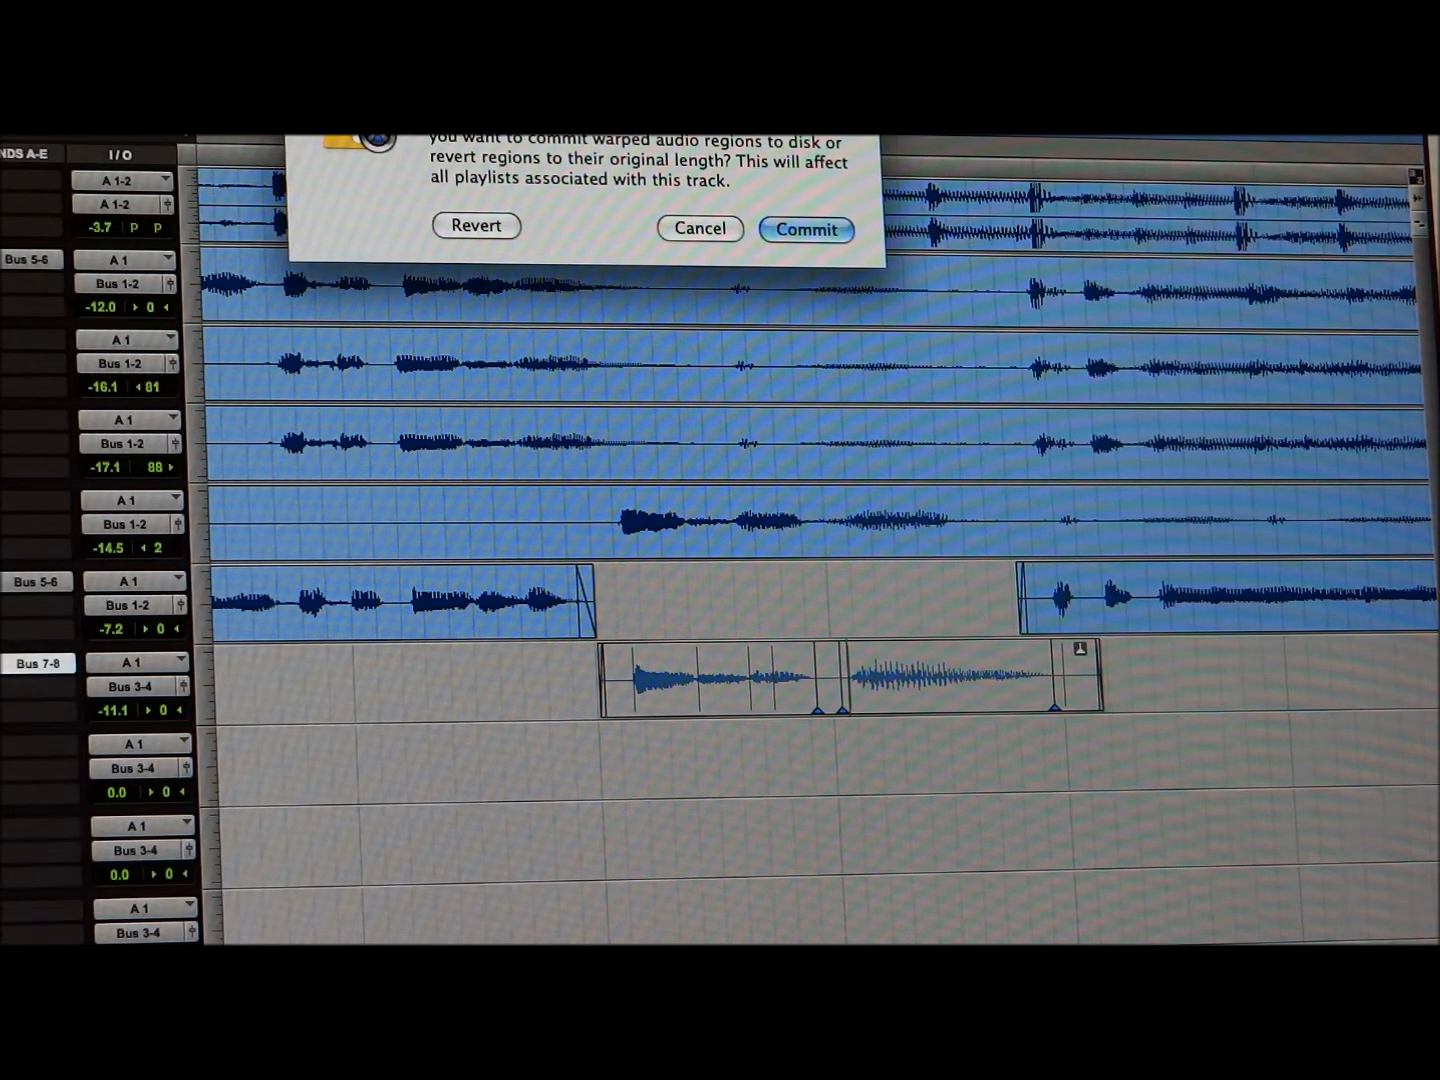
{"action": "mouse_move", "coordinate": [128, 500]}
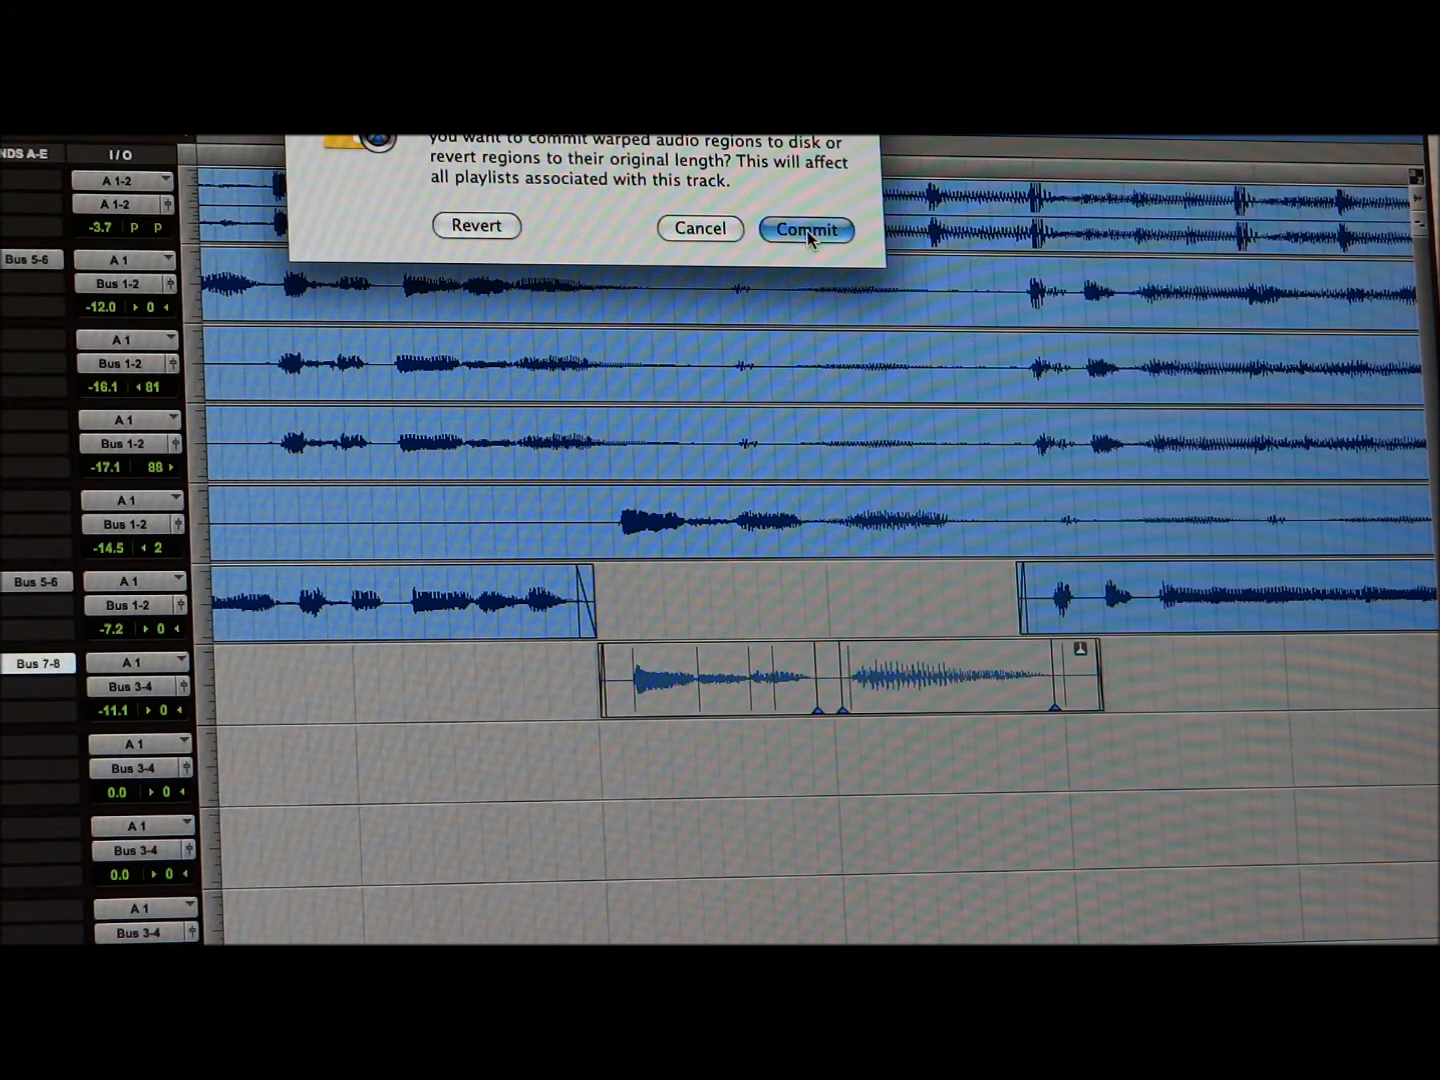
- Commit the warped CHO1 region to disk as a rendered region without warp markers
{"action": "left_click", "coordinate": [806, 228]}
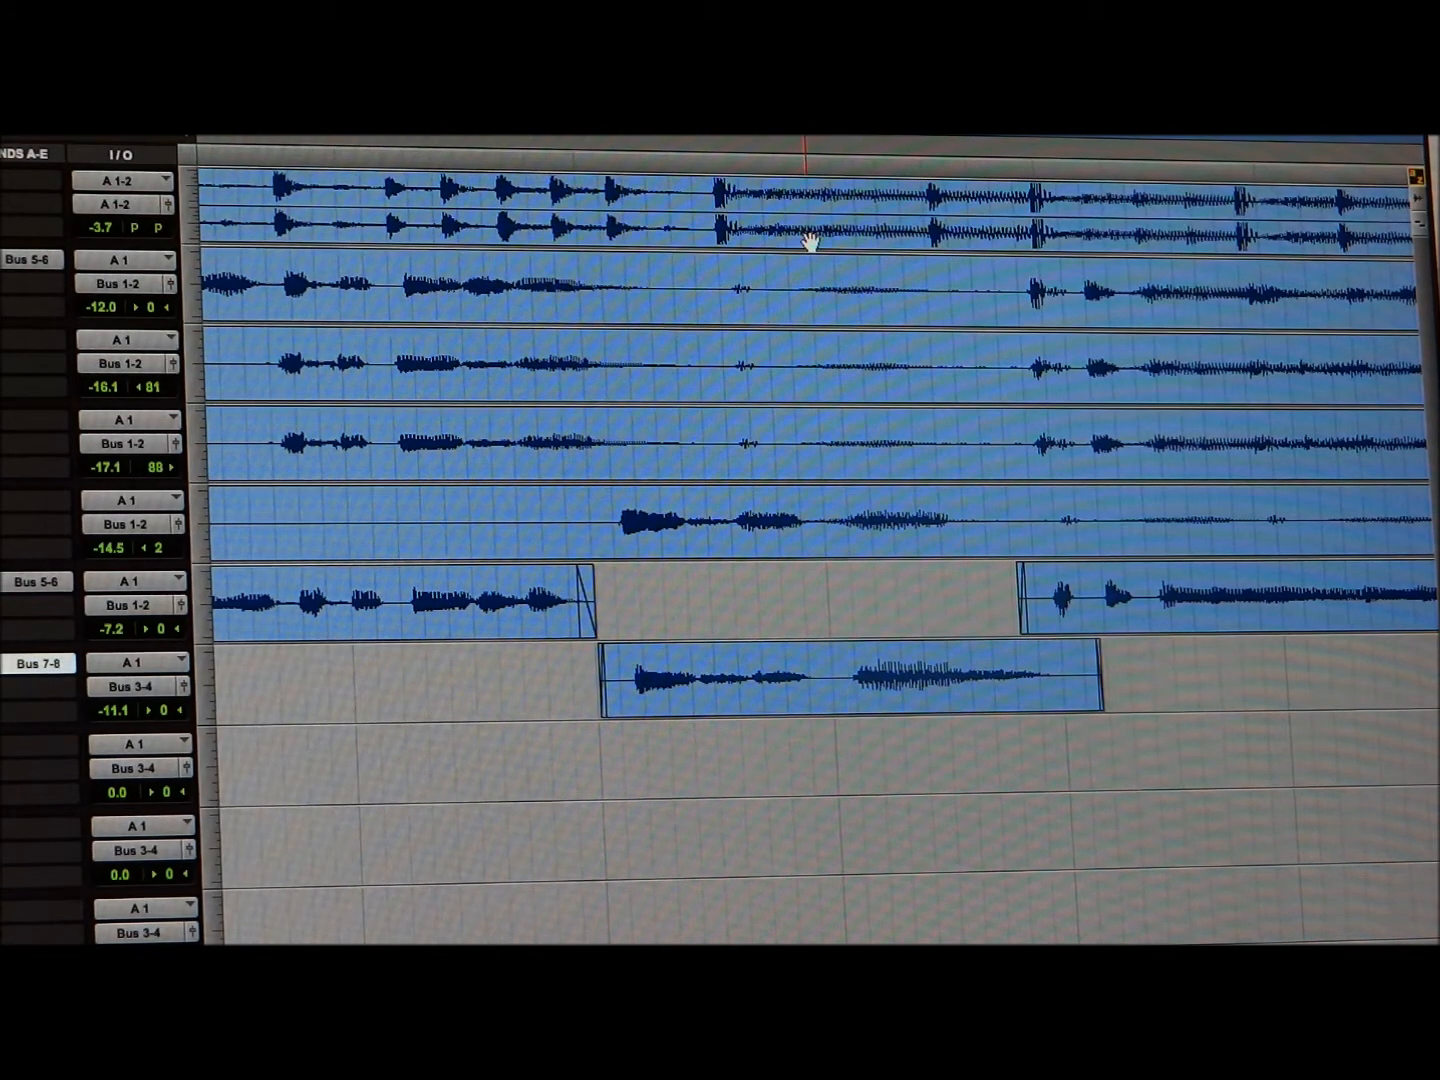